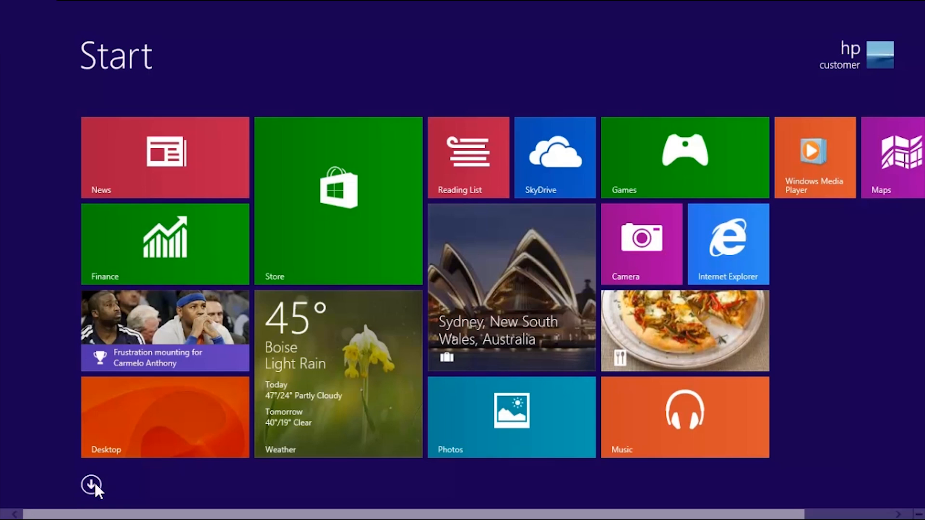
- Switch between the Apps list and Start tiles, then launch the Windows Store
left_click(91, 487)
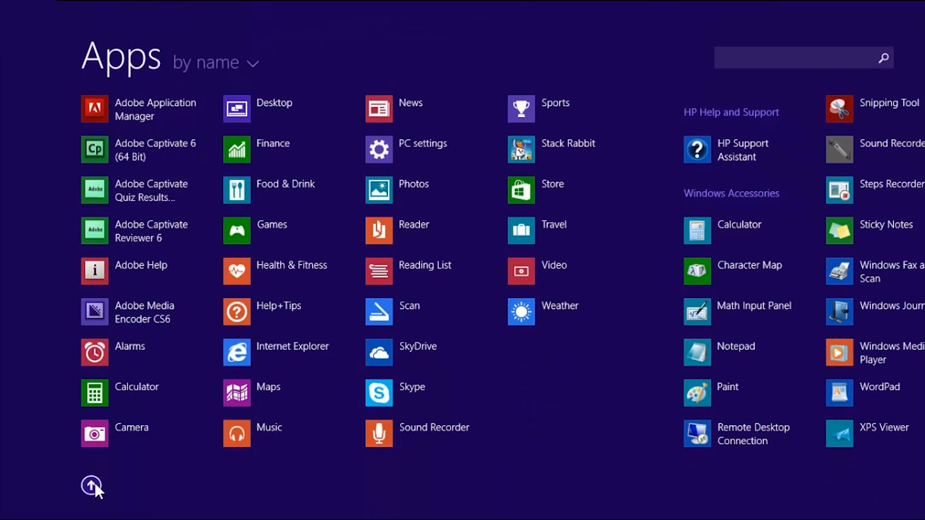
left_click(91, 488)
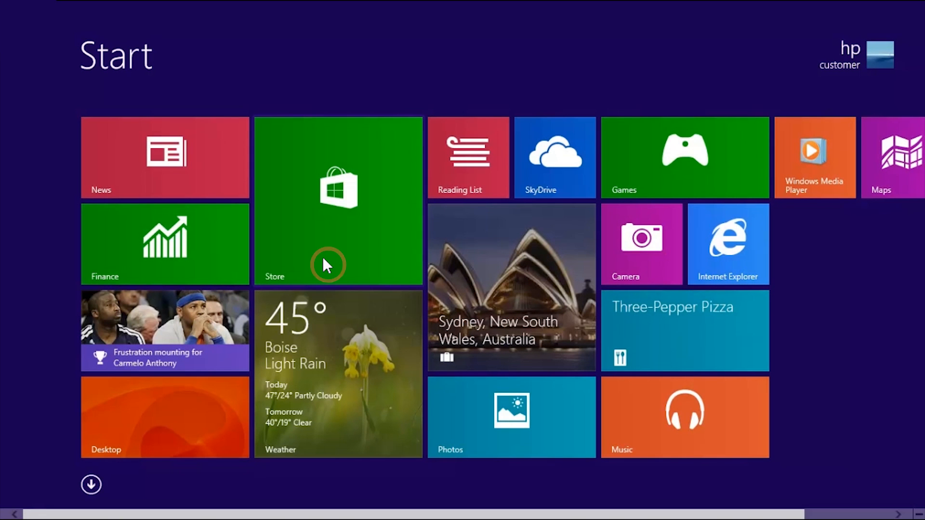
left_click(338, 200)
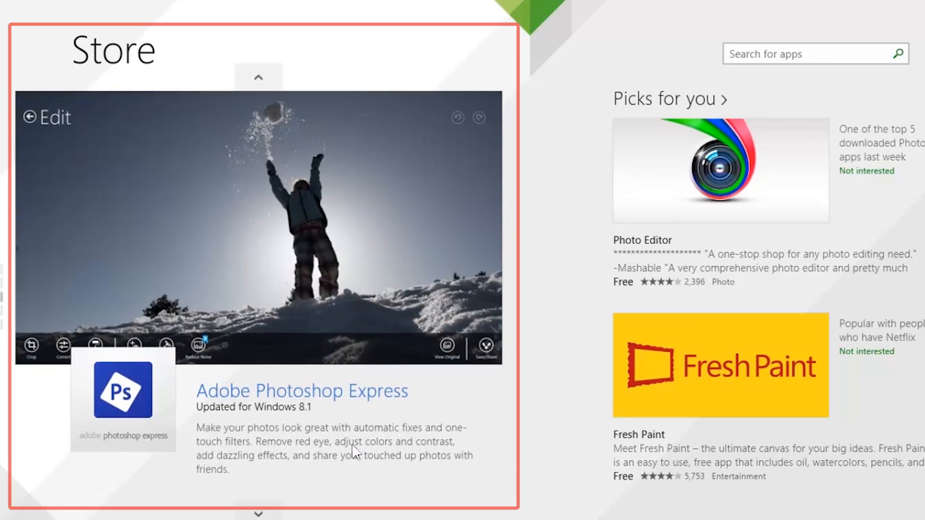
left_click(260, 505)
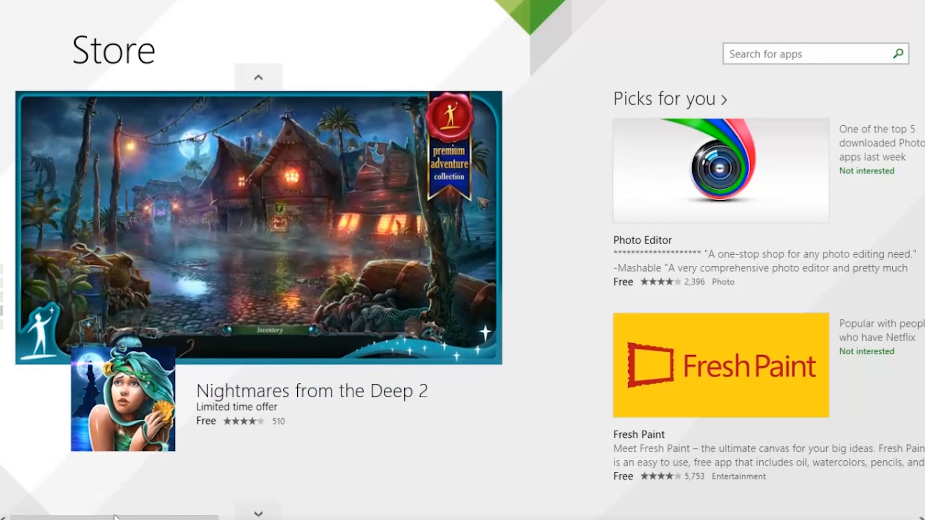
- Scroll the Store home page right past Picks for you and Trending to Top paid and Top free
scroll("right", 3)
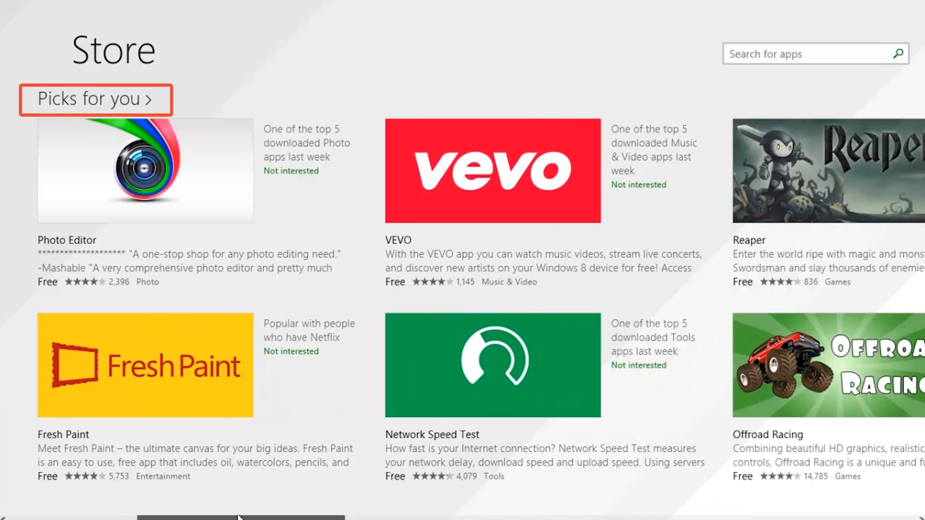
scroll("right", 3)
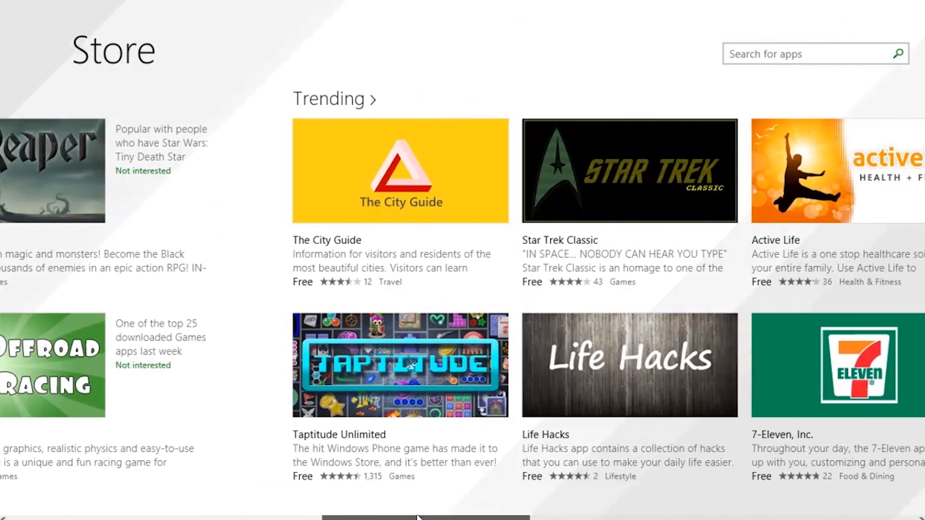
scroll("right", 3)
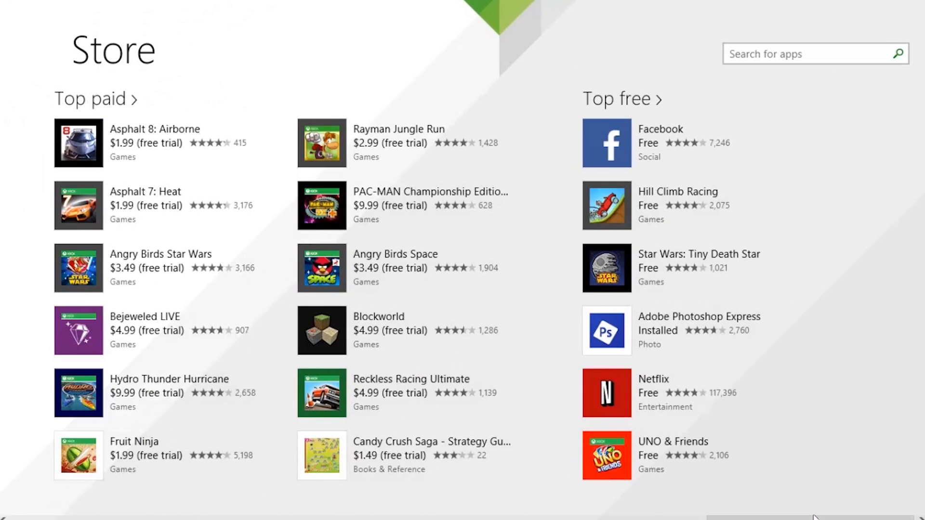
mouse_move(663, 105)
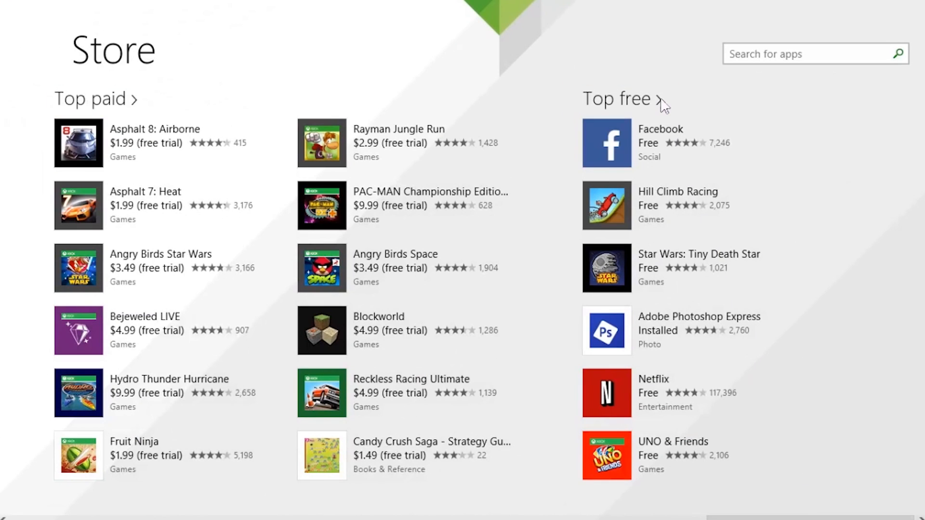
- Open the full Top free list of 1,000 free apps
left_click(615, 98)
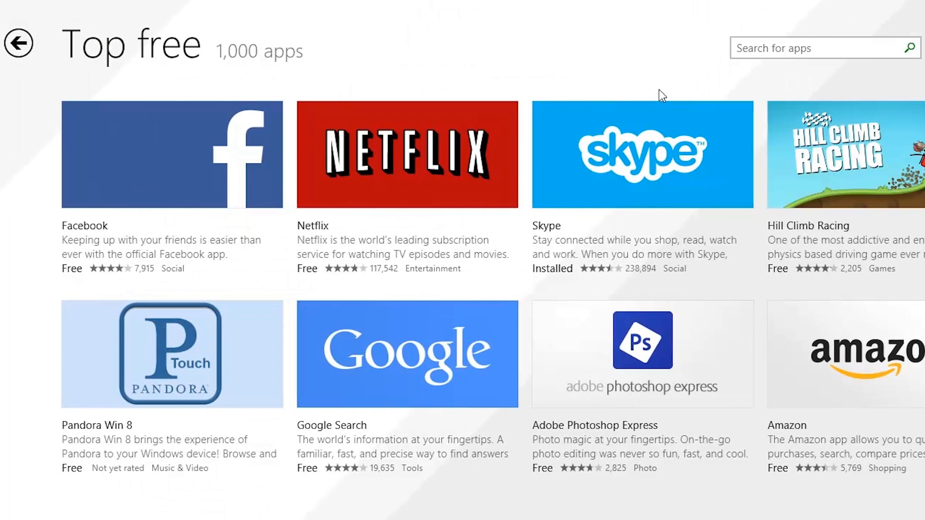
mouse_move(735, 52)
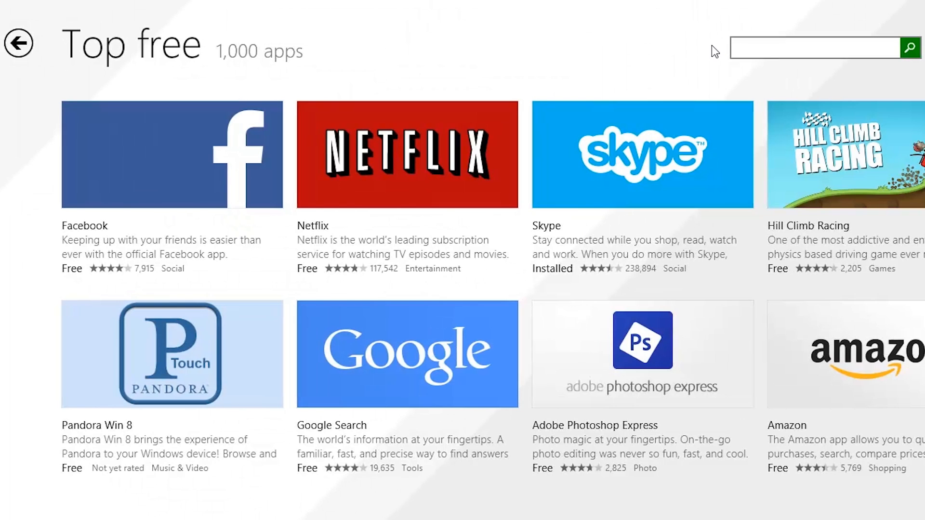
- Search the Store for 'hp connected photo' and open the HP Connected Photo app page
left_click(814, 48)
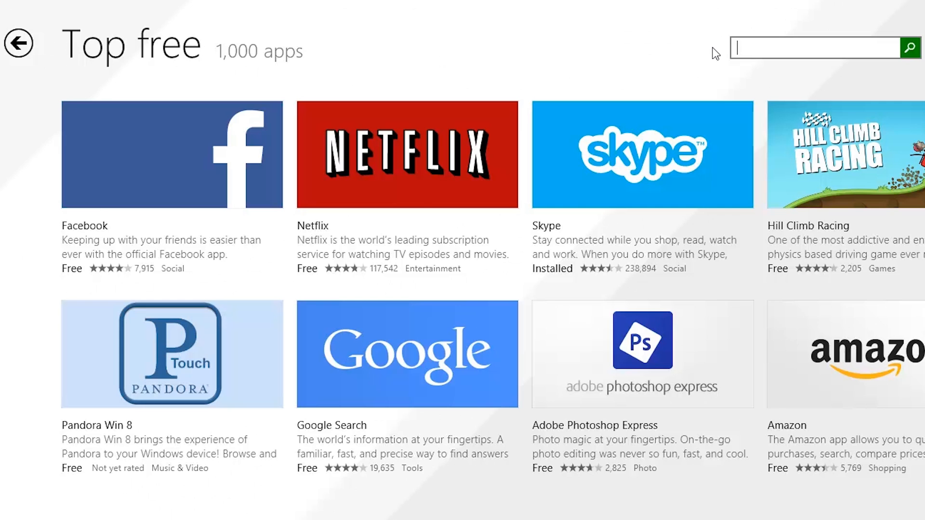
type("hp")
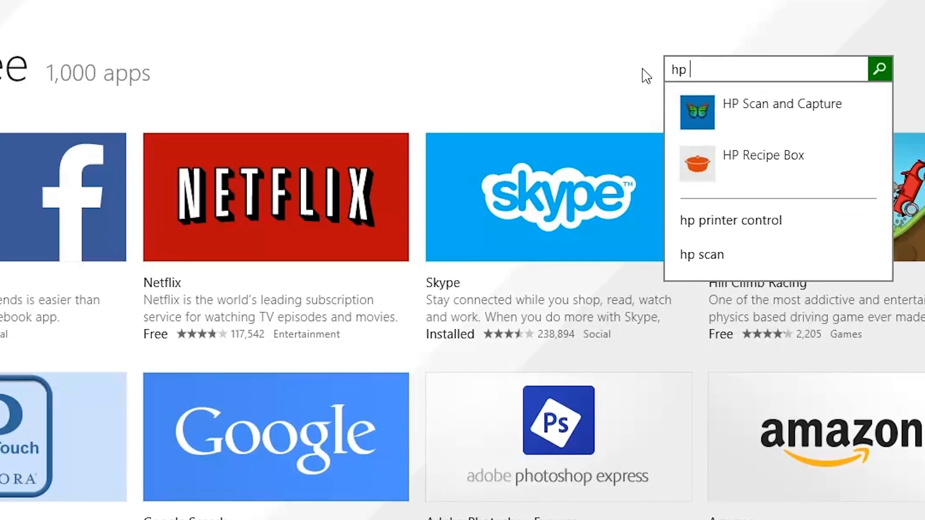
type("connected photo")
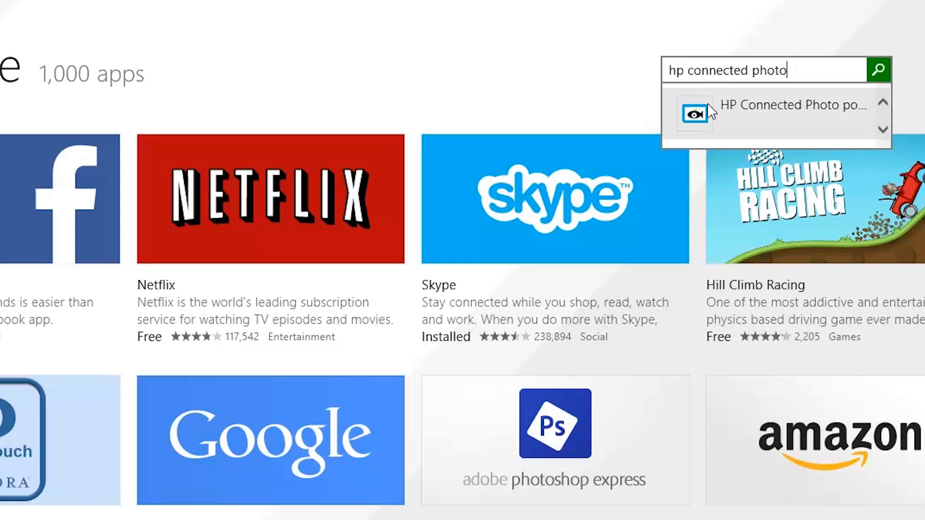
left_click(793, 105)
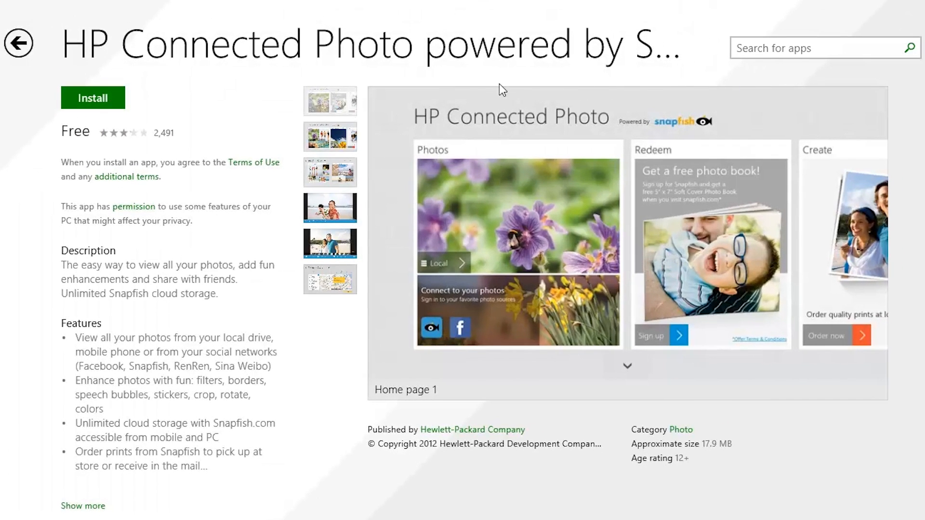
- Install HP Connected Photo and return to the Start screen
left_click(329, 137)
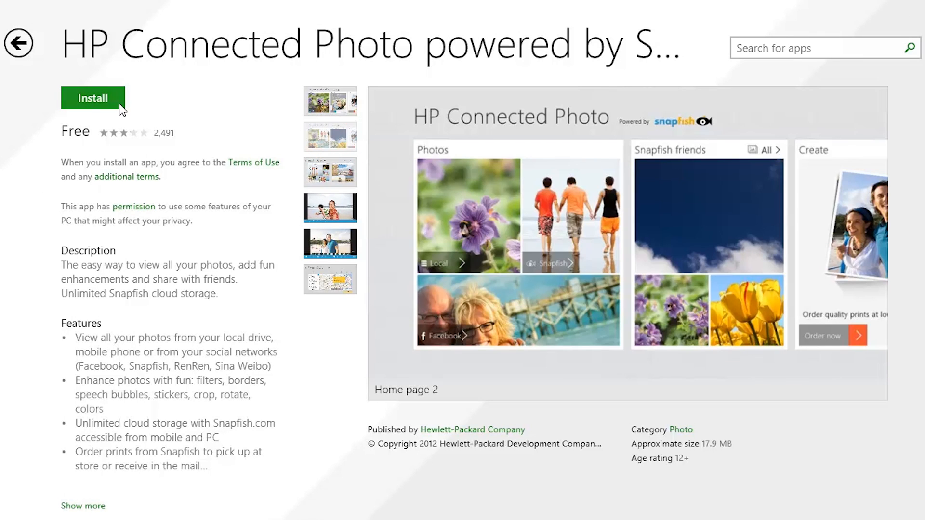
left_click(92, 97)
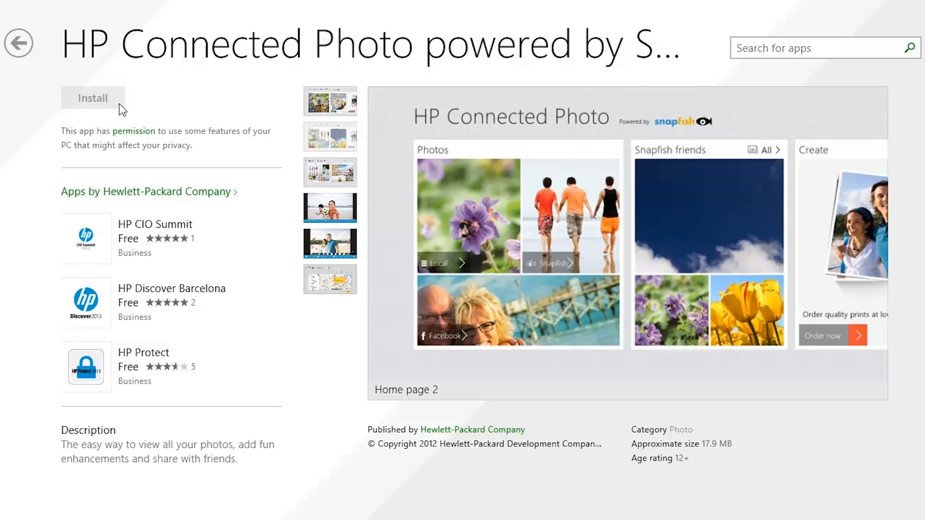
left_click(92, 98)
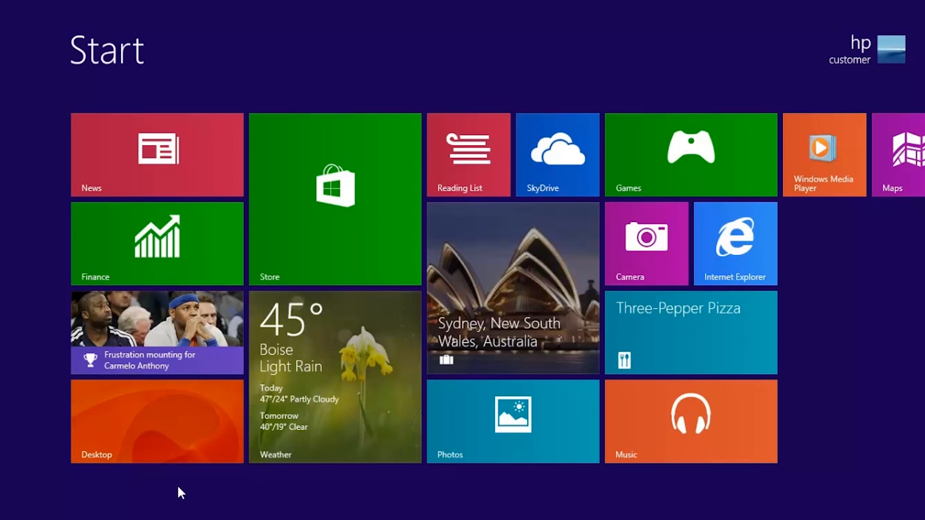
mouse_move(89, 491)
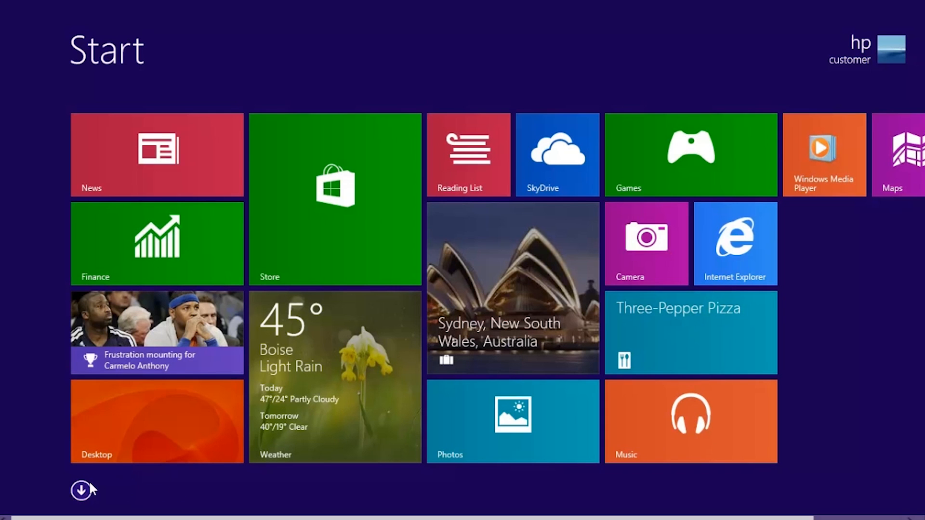
- Pin HP Connected Photo from the Apps list to the Start screen
left_click(82, 491)
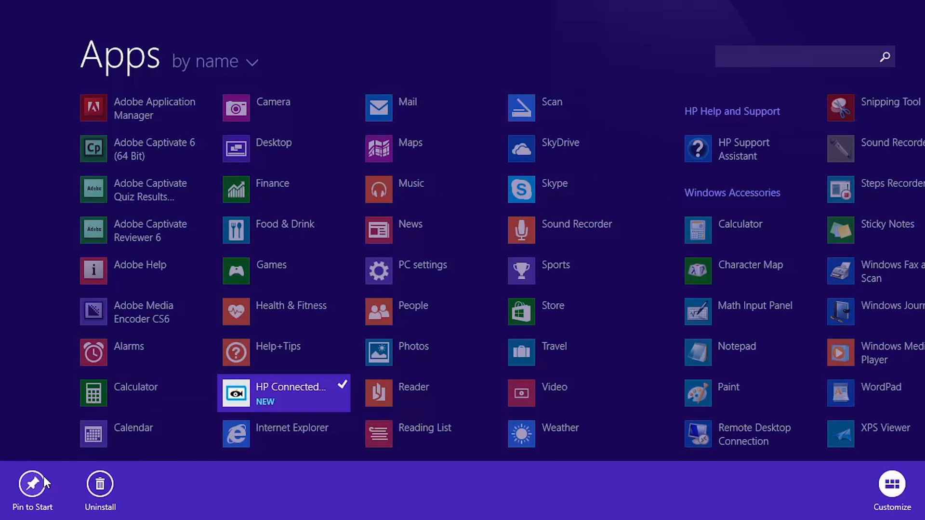
left_click(31, 482)
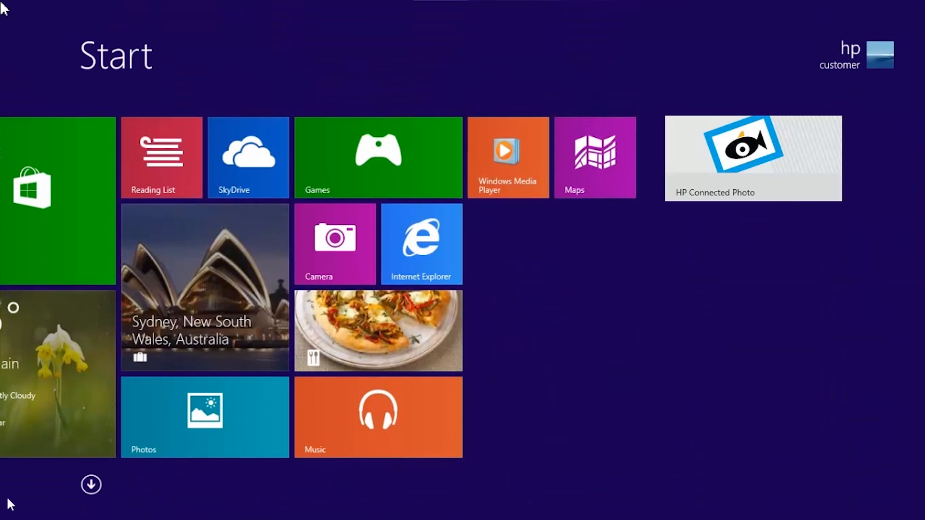
mouse_move(657, 234)
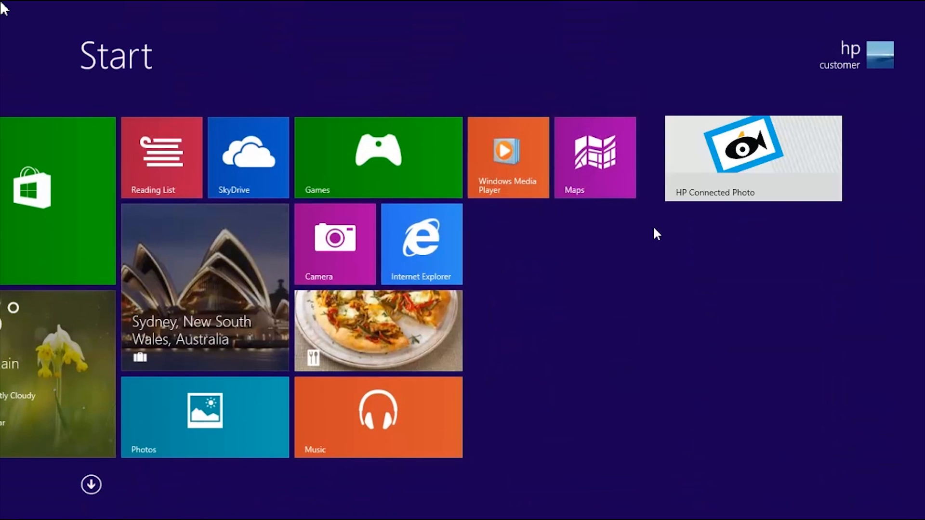